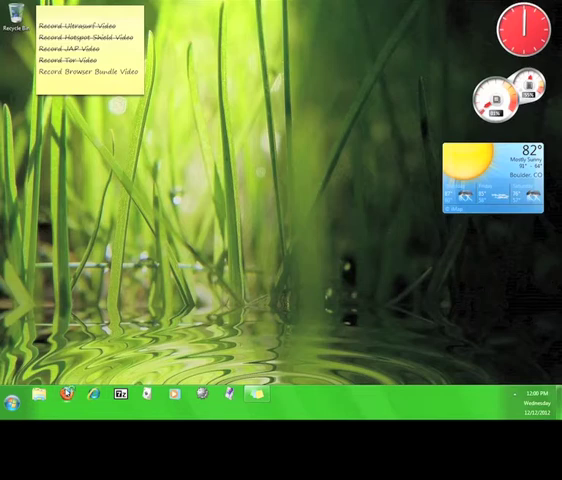
pyautogui.click(72, 392)
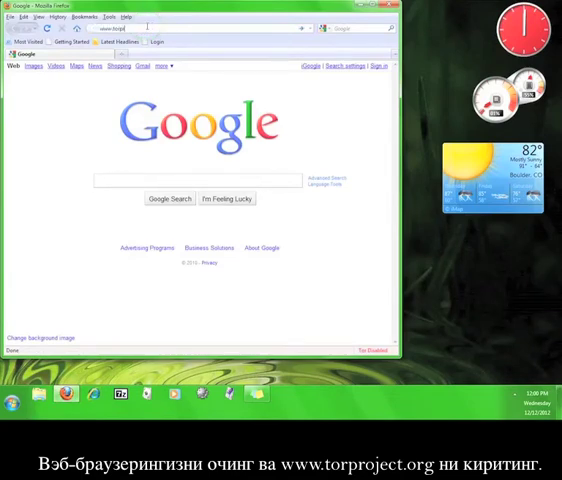
pyautogui.write('www.torproject.org/')
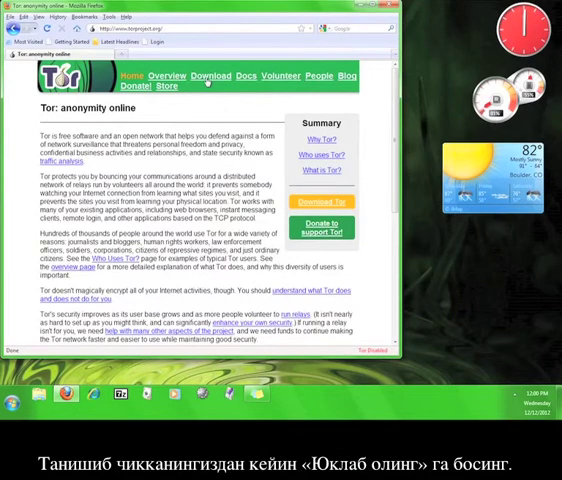
pyautogui.click(208, 76)
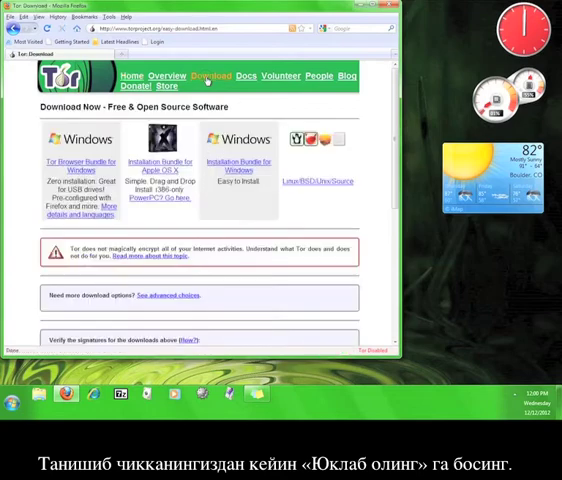
pyautogui.click(82, 160)
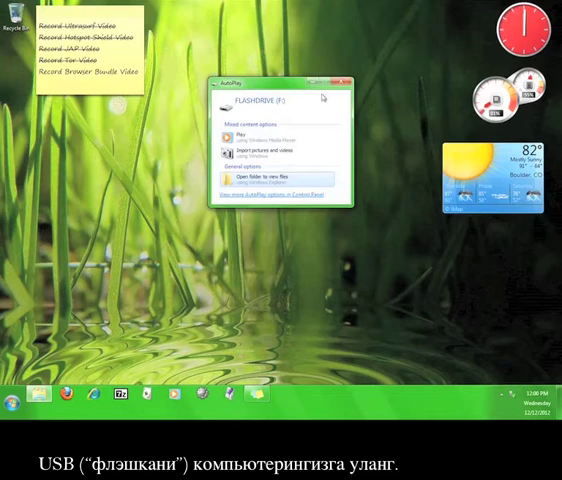
# Run the downloaded tor-browser self-extractor and extract it onto the USB flash drive.
pyautogui.click(340, 76)
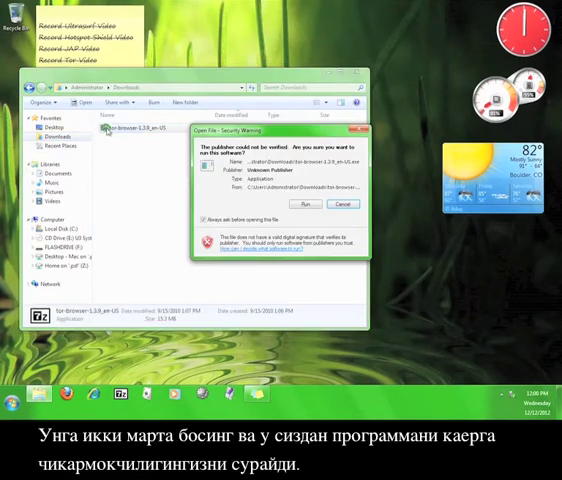
pyautogui.click(314, 204)
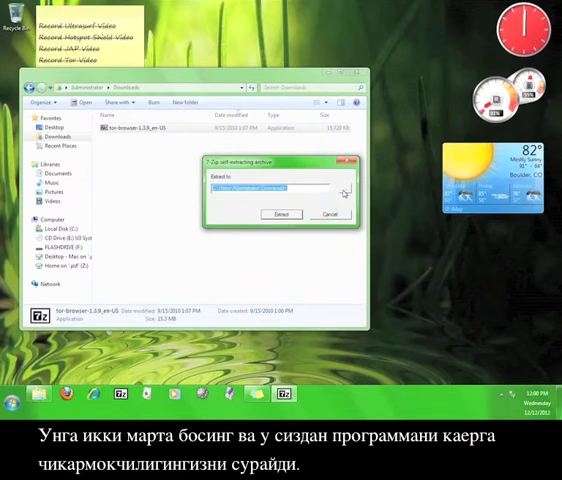
pyautogui.click(344, 190)
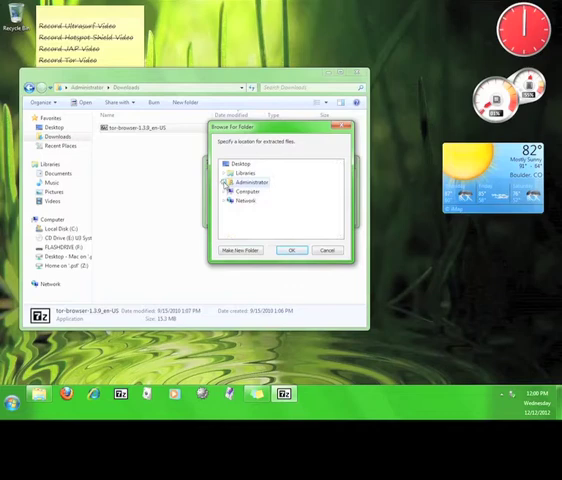
pyautogui.click(228, 192)
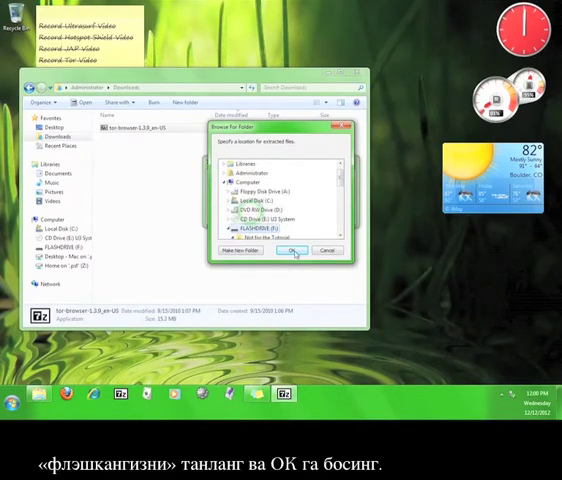
pyautogui.click(294, 250)
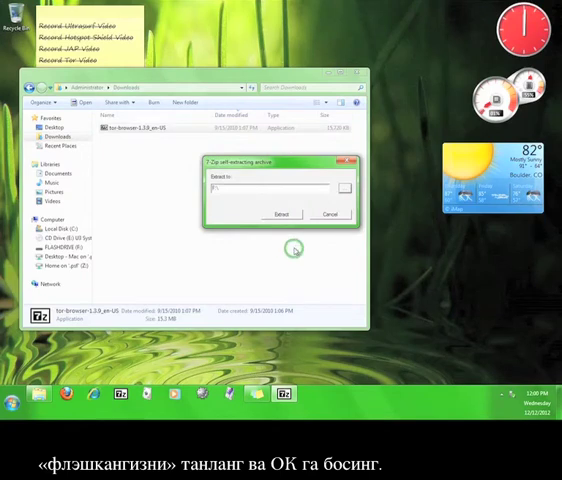
pyautogui.click(282, 212)
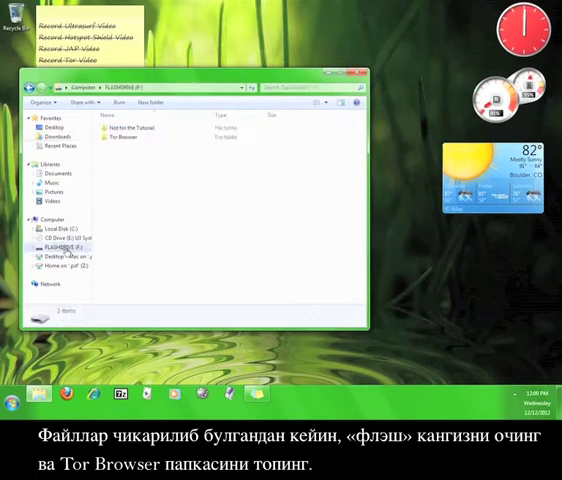
# Launch Start Tor Browser from the Tor Browser folder on the flash drive.
pyautogui.doubleClick(124, 138)
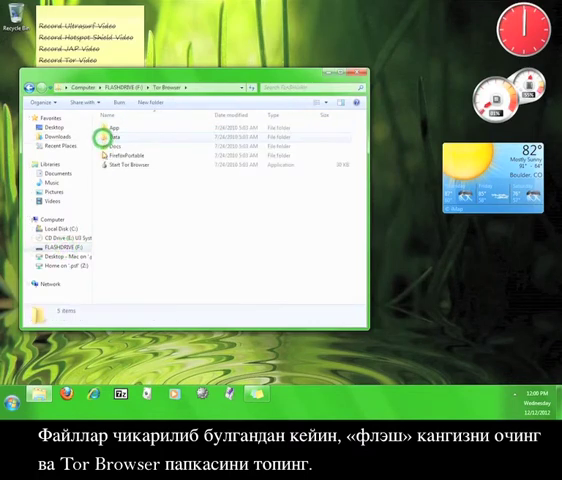
pyautogui.click(128, 164)
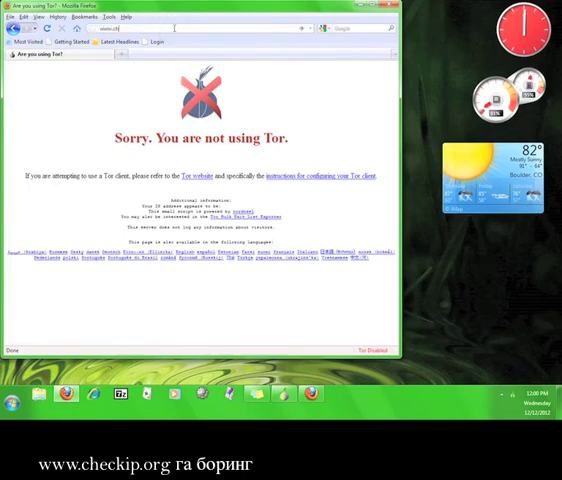
pyautogui.write('www.checkip.org')
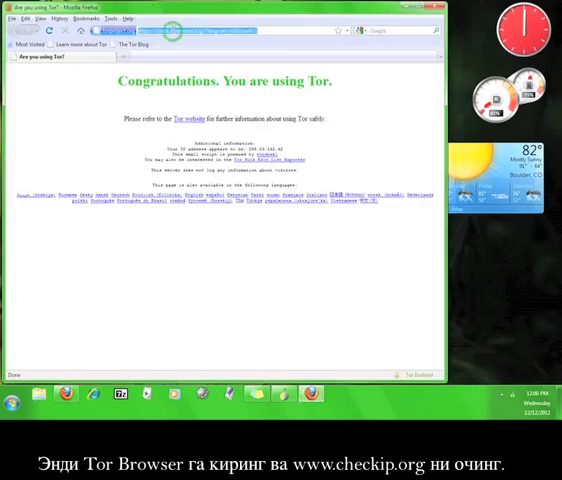
pyautogui.write('www.checkip.org')
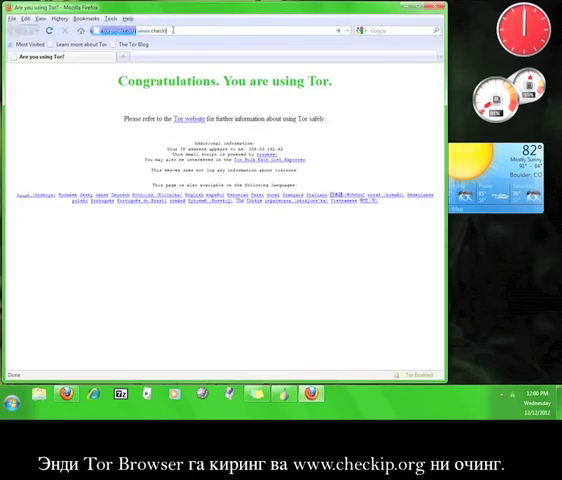